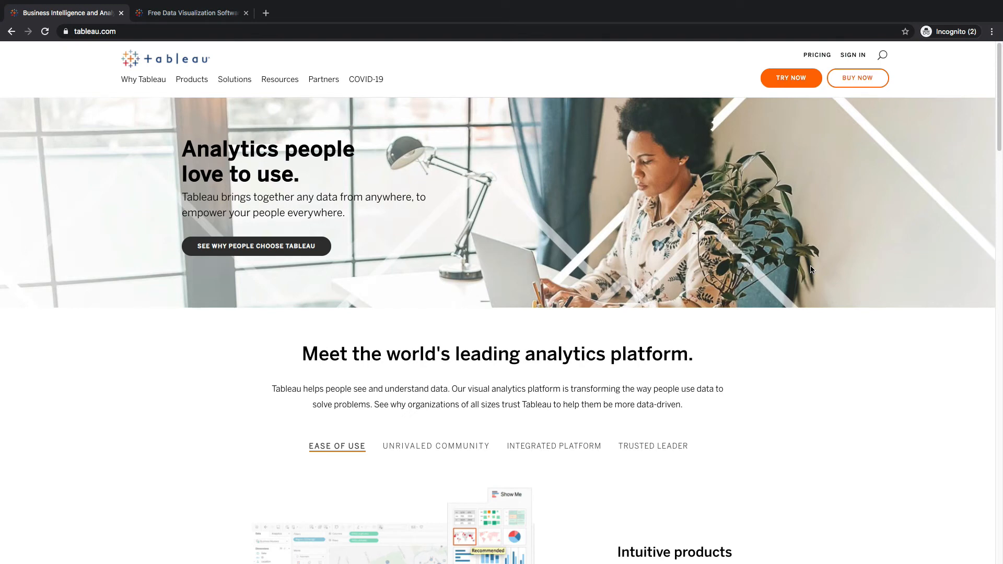
# Go to the free Tableau Desktop trial page via the TRY NOW header button
pyautogui.click(791, 78)
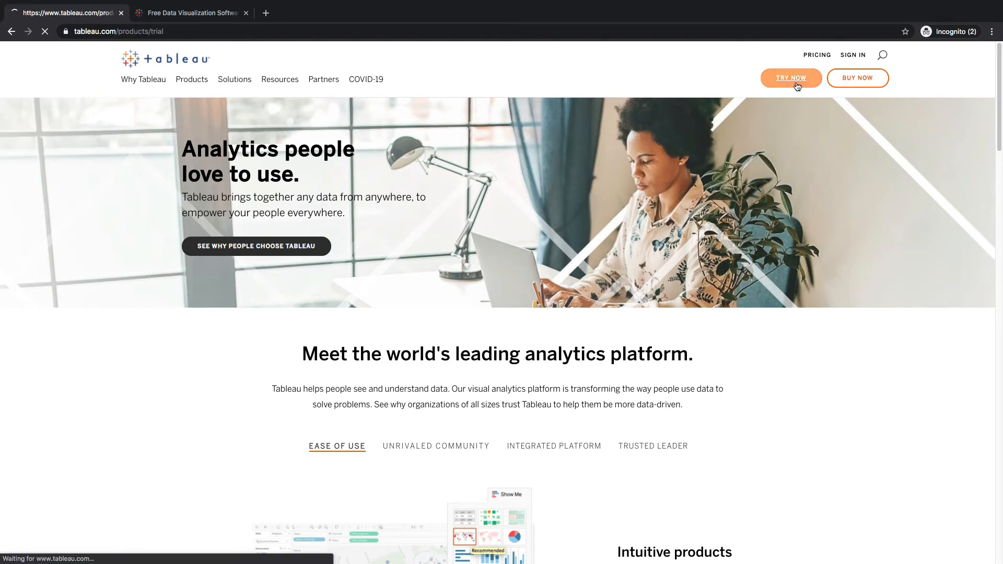
# Load the 14-day Desktop trial page showing the Business E-mail download field
pyautogui.click(792, 77)
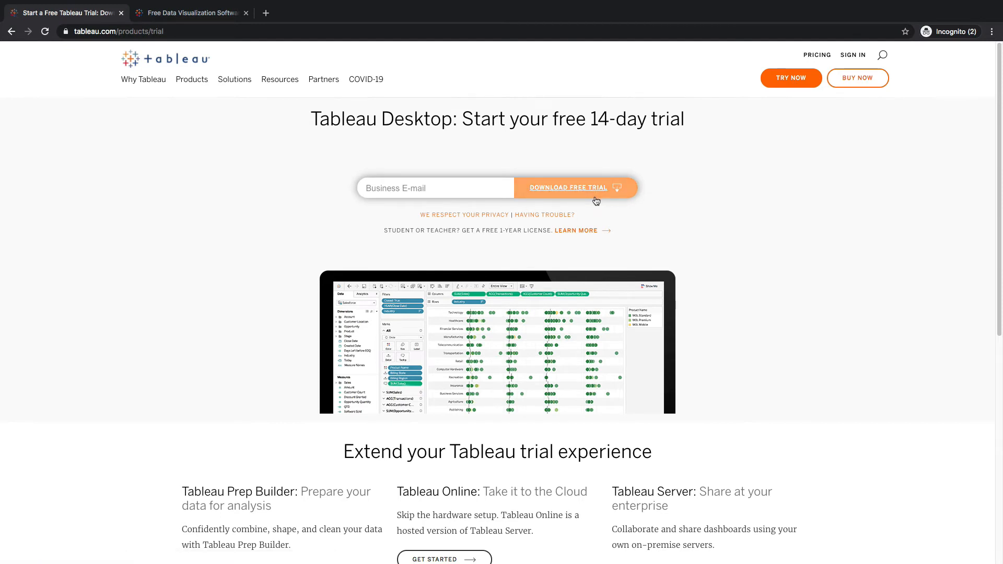
pyautogui.moveTo(709, 146)
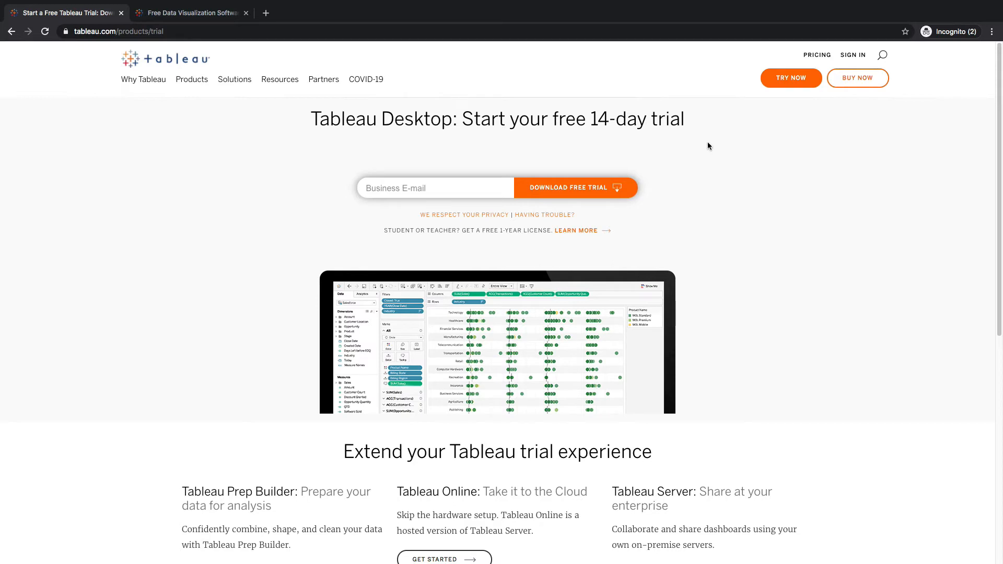
pyautogui.moveTo(589, 250)
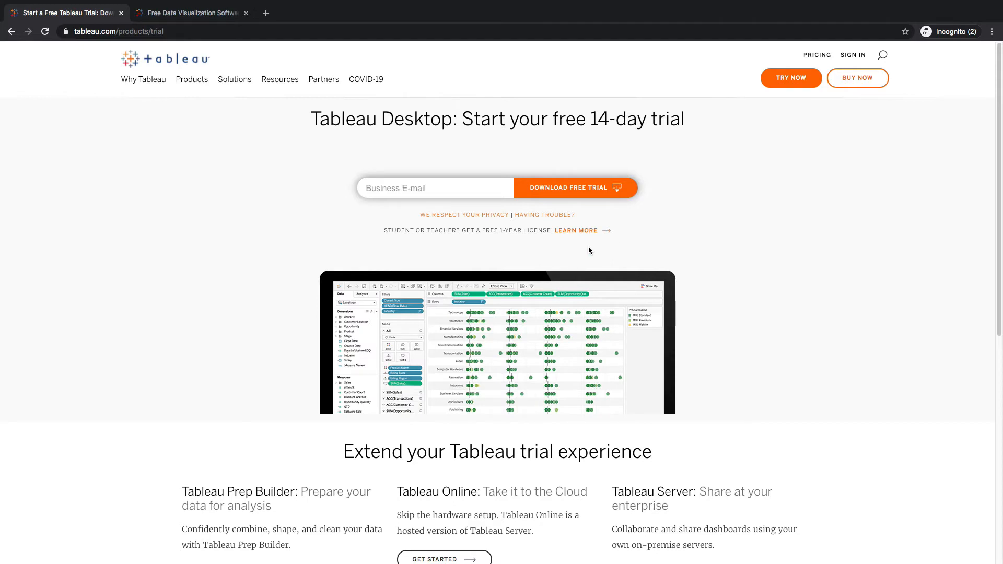
pyautogui.moveTo(582, 242)
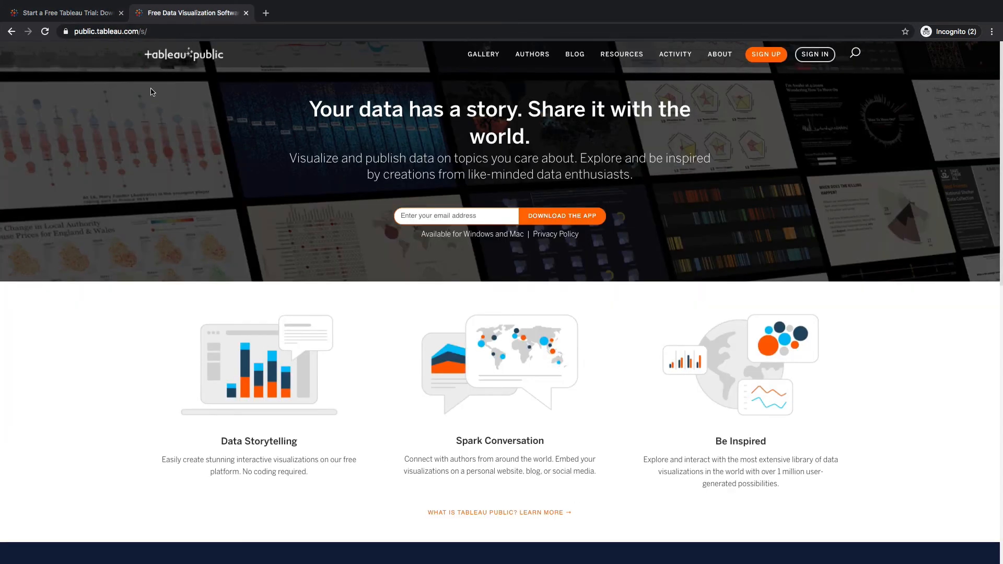
pyautogui.moveTo(93, 135)
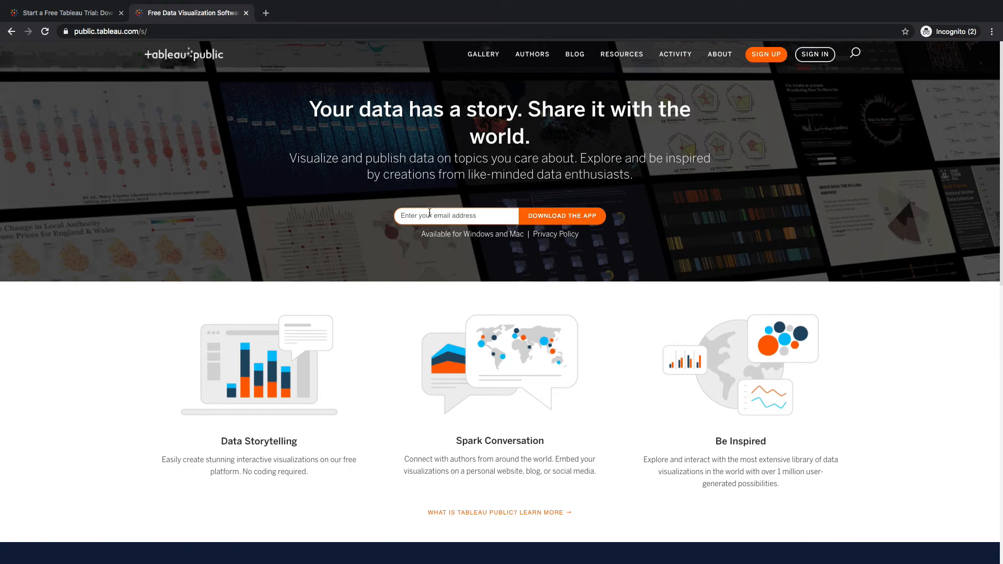
pyautogui.moveTo(451, 221)
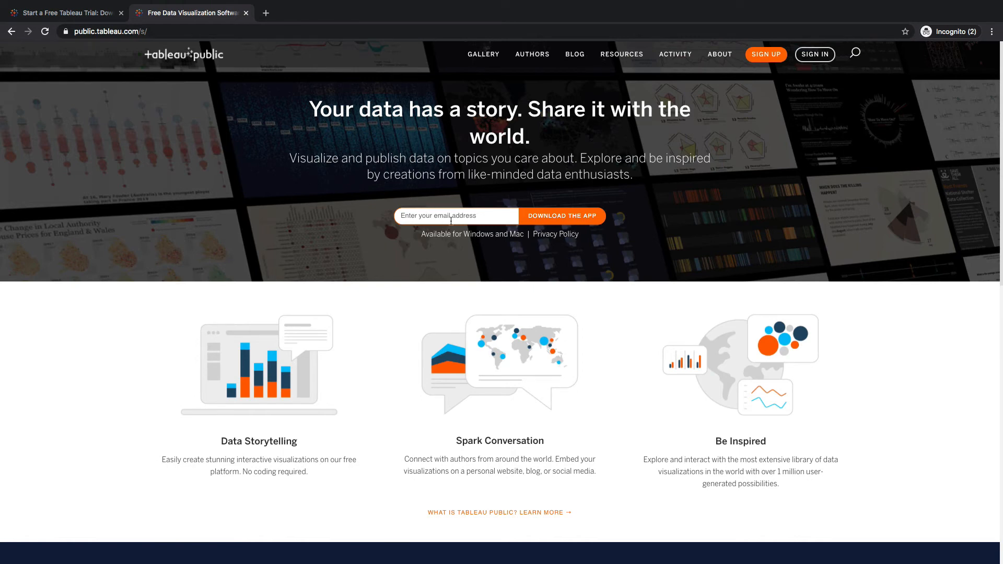